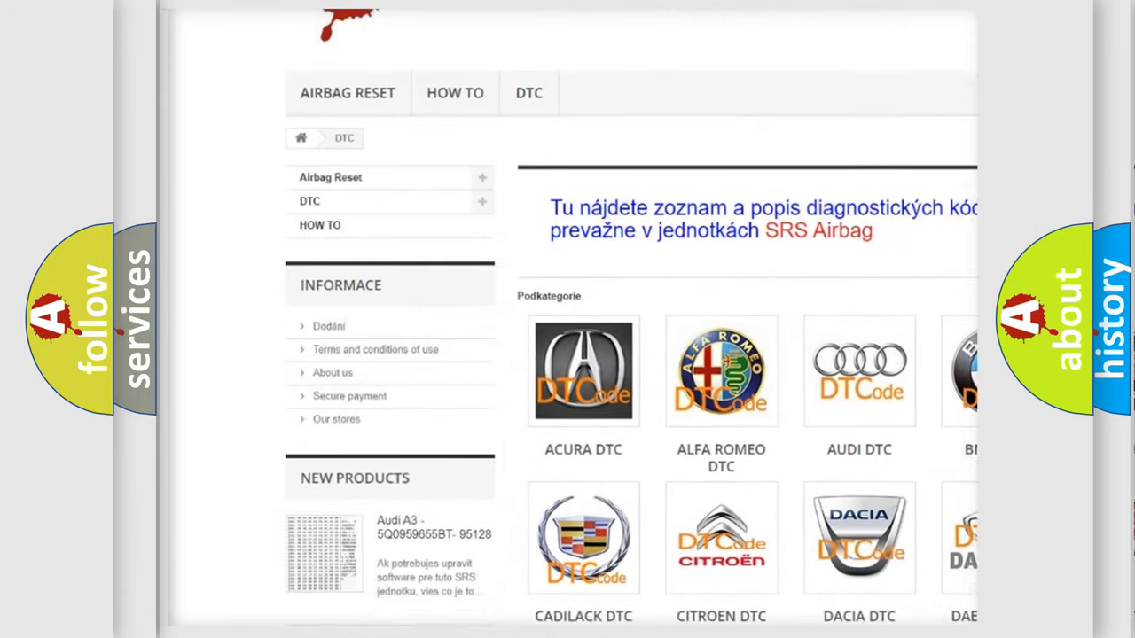
Scroll the DTC catalogue down to the Hummer, Hyundai and Infiniti brand rows.
{"action": "scroll", "scroll_direction": "down", "scroll_amount": 3}
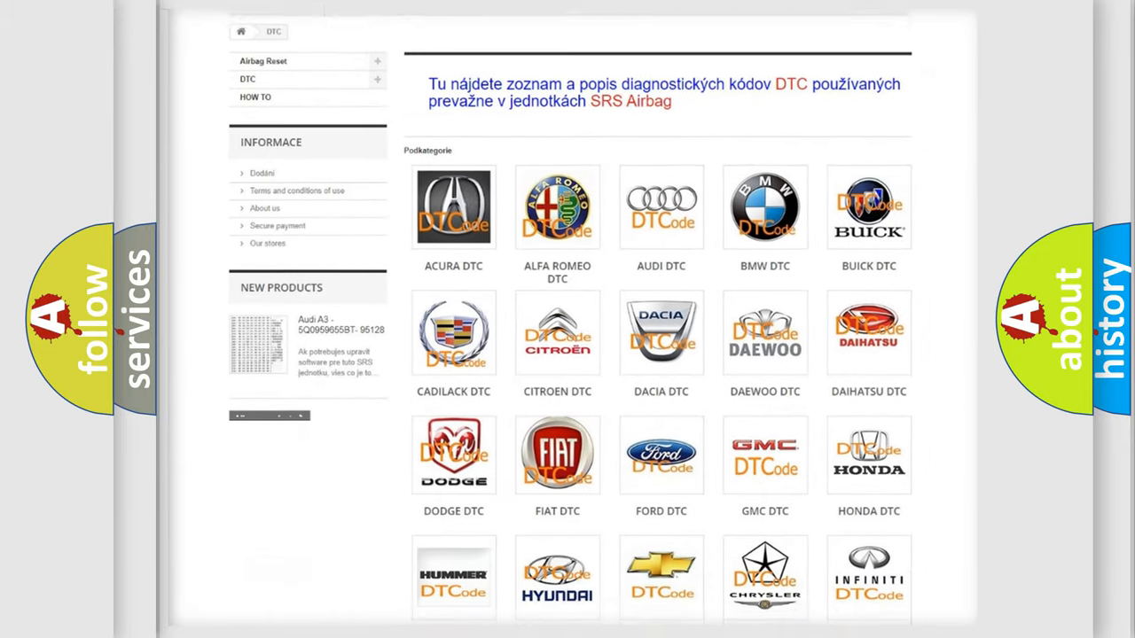
{"action": "scroll", "scroll_direction": "down", "scroll_amount": 3}
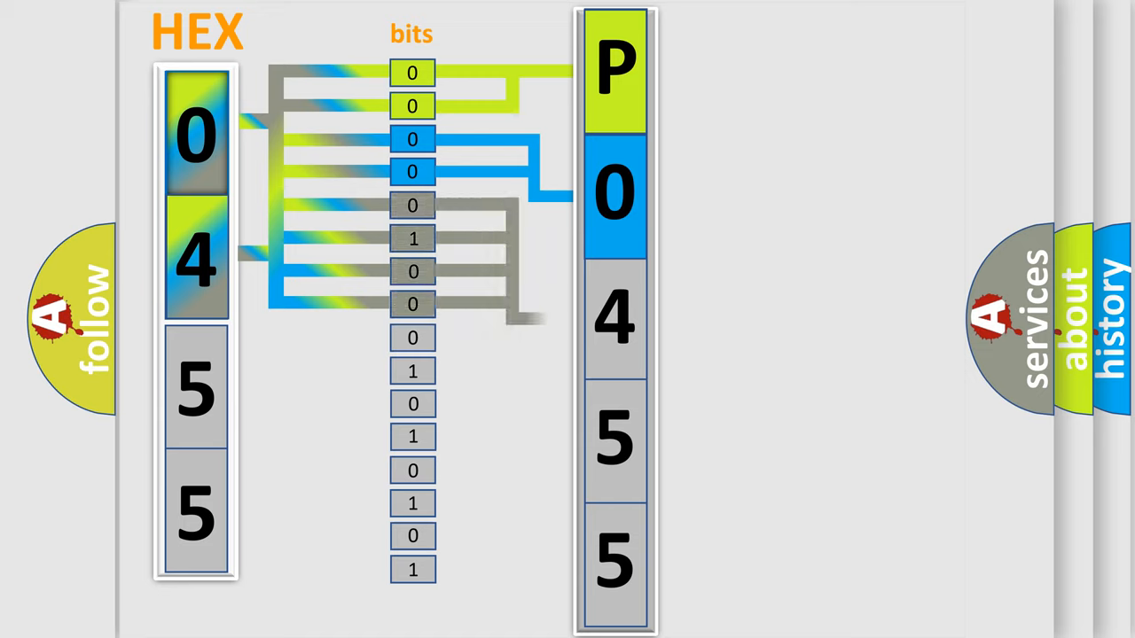
Reveal the 0000–1111 to 0–F hex lookup table beside the P0455 decoding.
{"action": "left_click", "coordinate": [615, 320]}
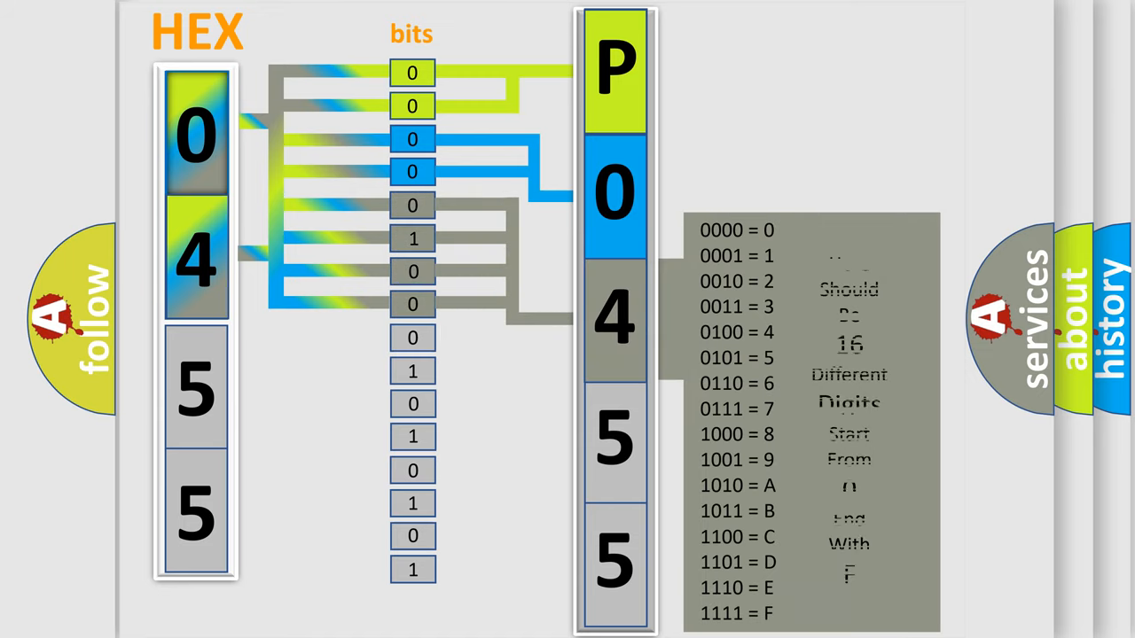